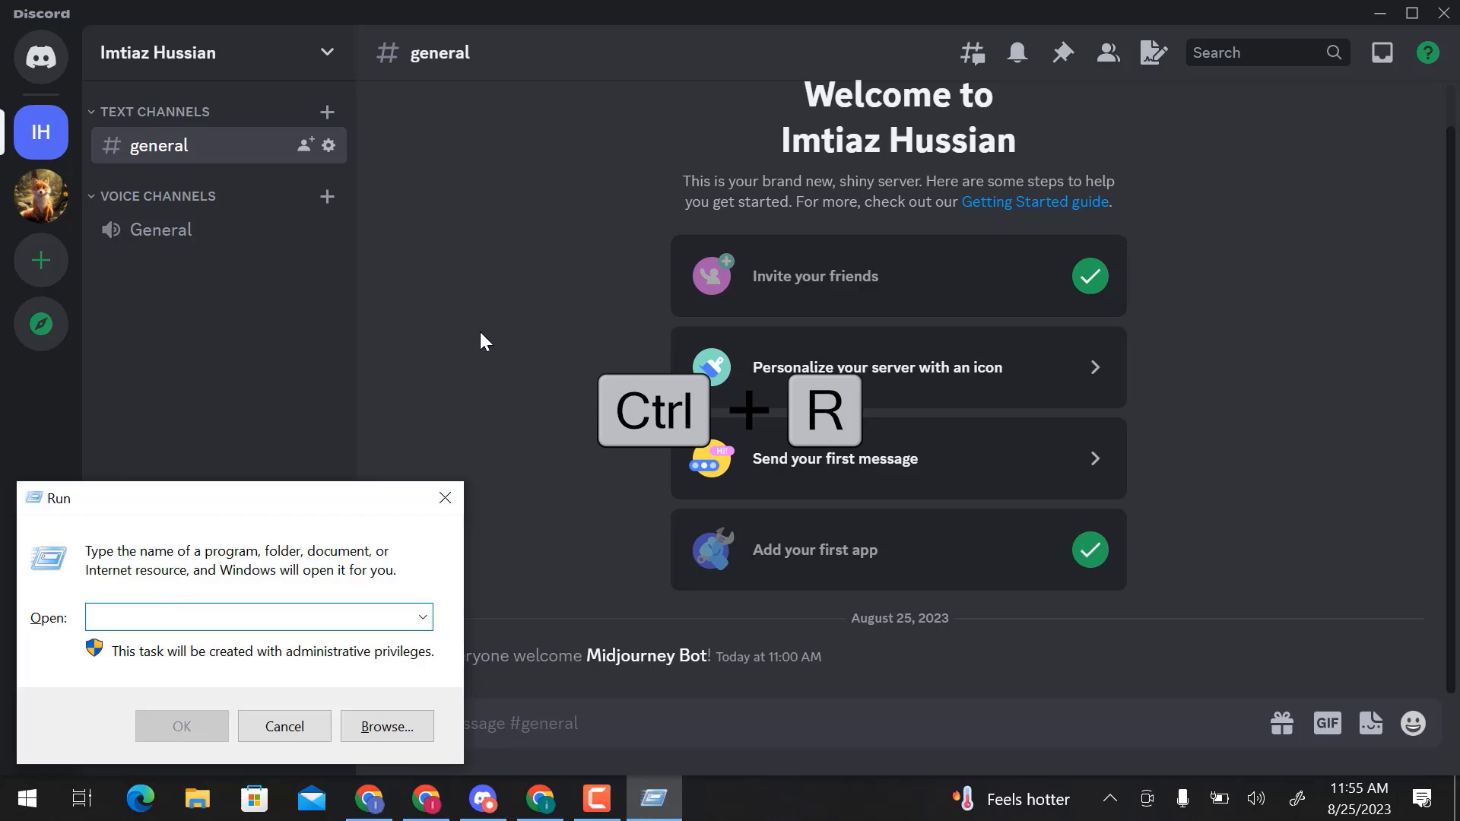
Step: Run %appdata% to open the AppData\Roaming folder in File Explorer
text(%)
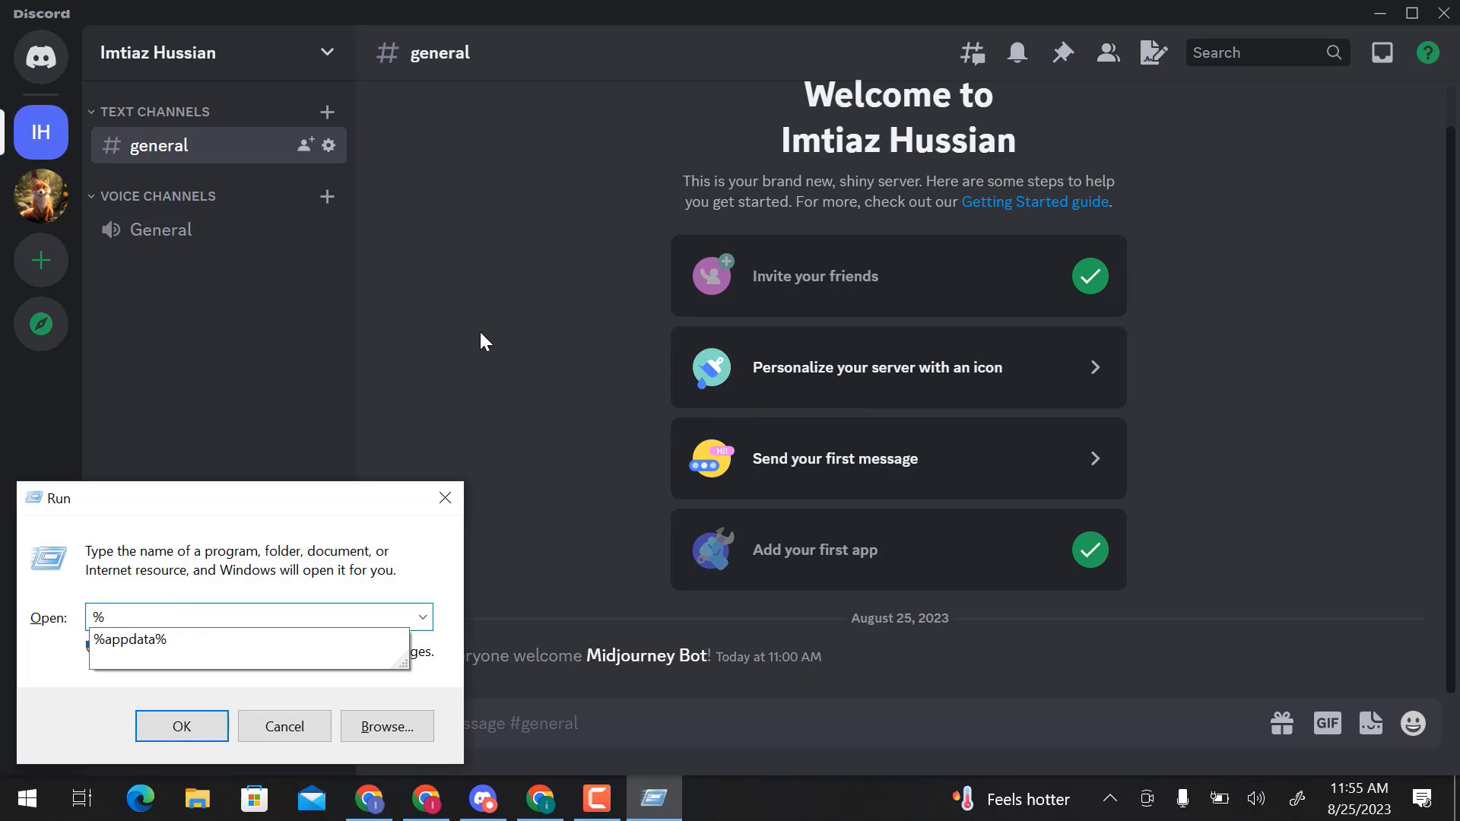
text(appdata%)
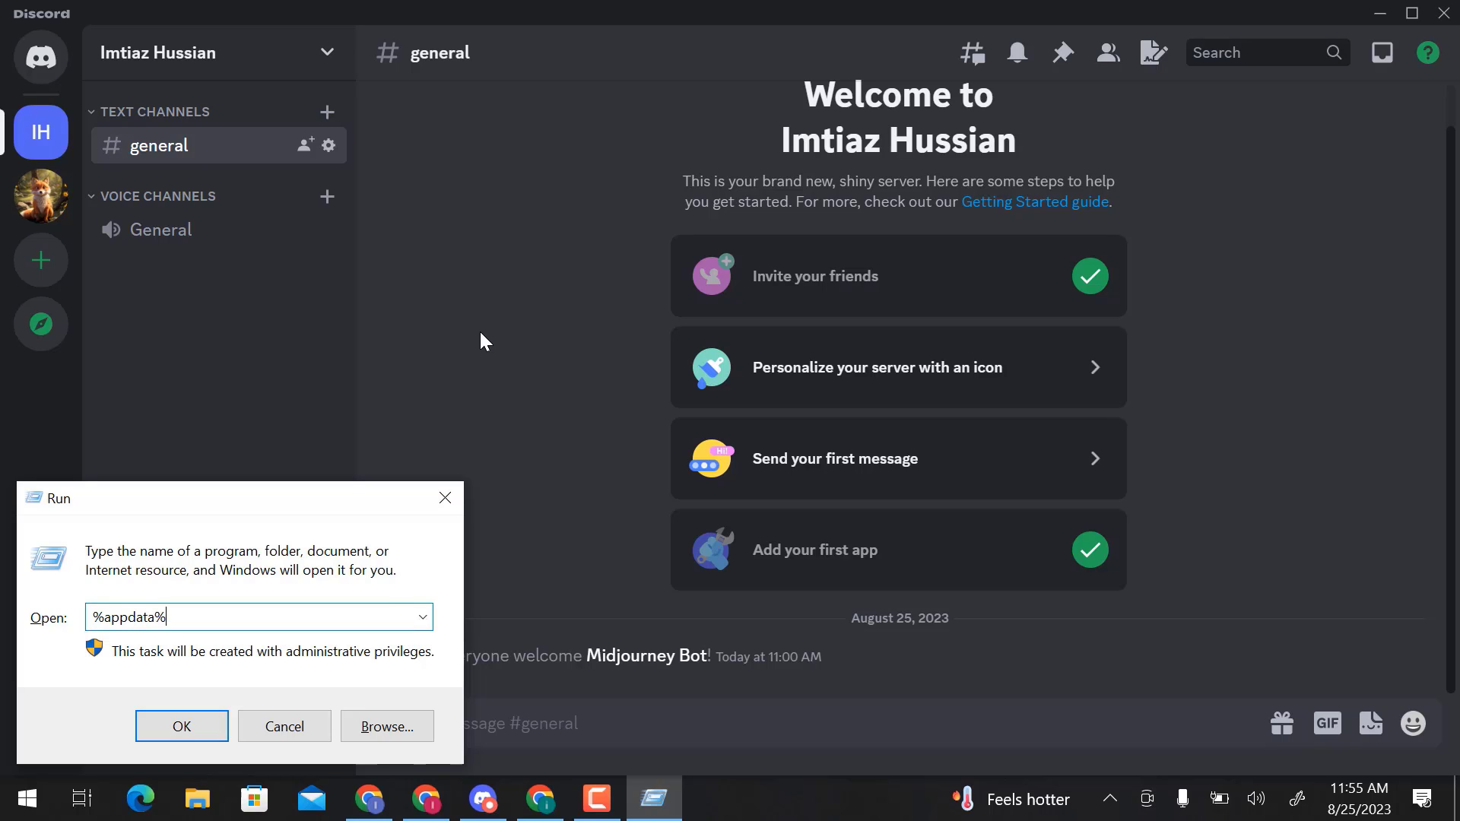
click(181, 727)
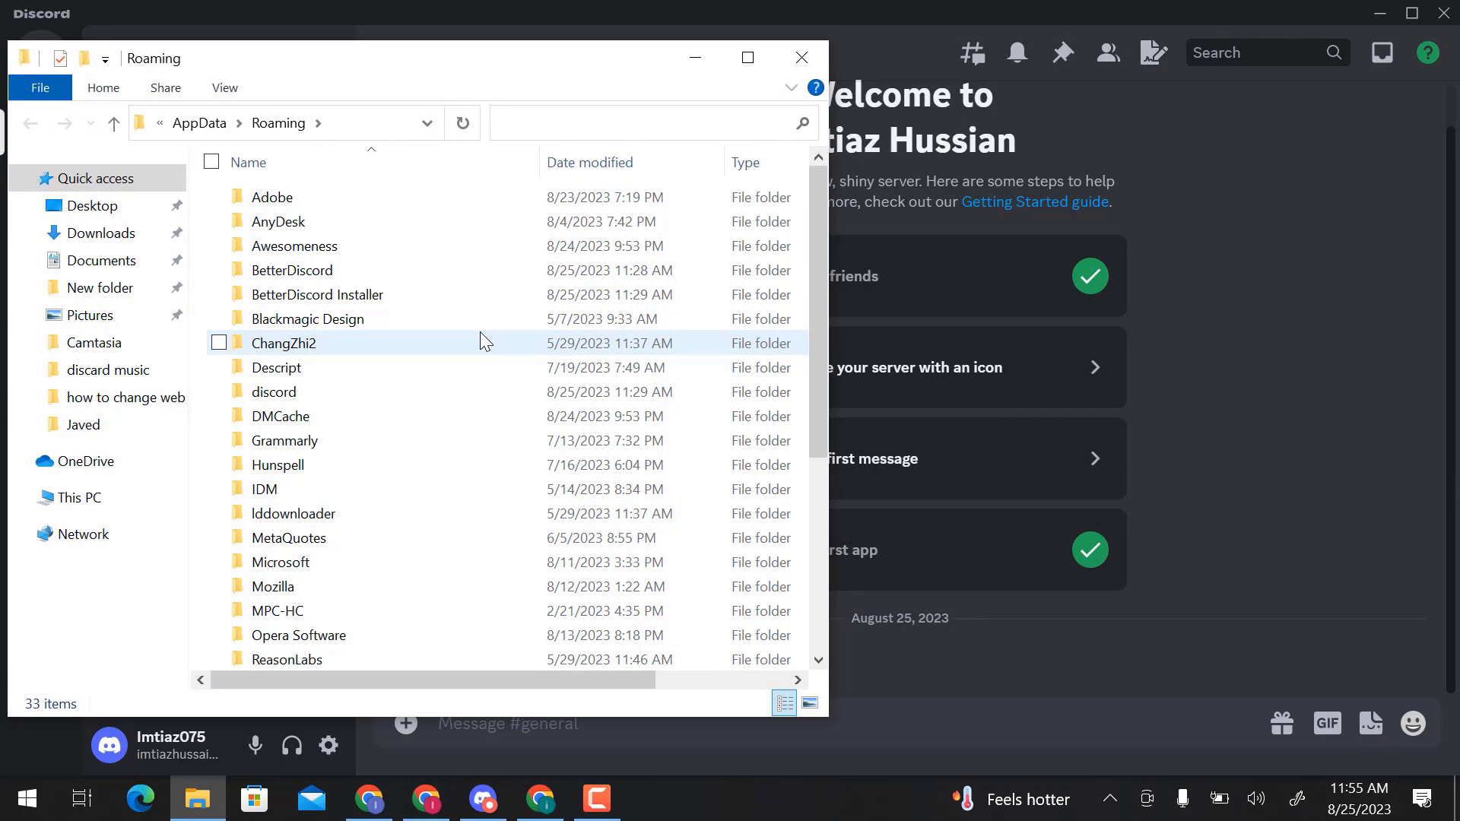
mouse_move(474, 333)
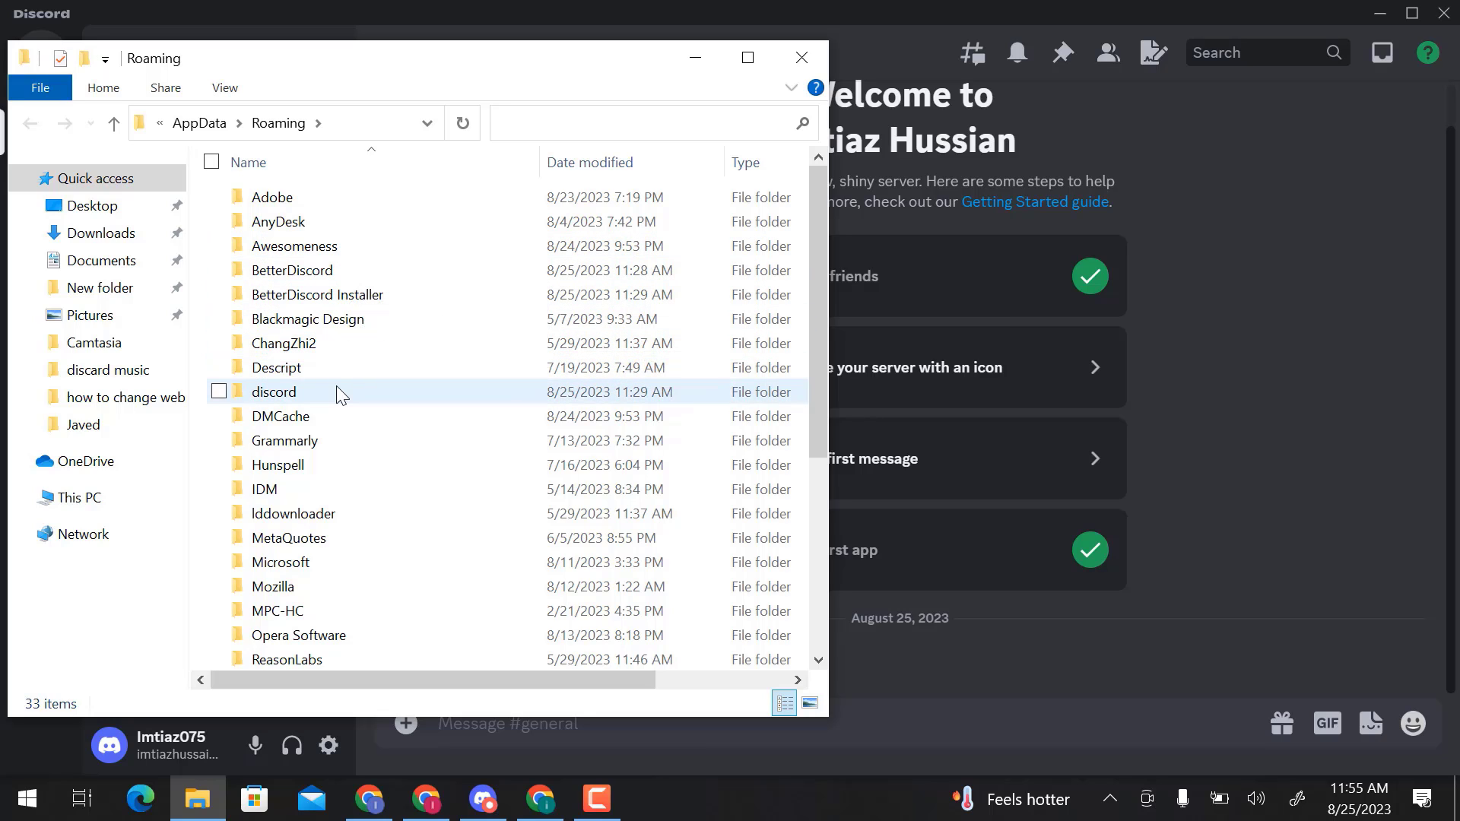
Step: Open the discord folder inside AppData\Roaming
double_click(274, 391)
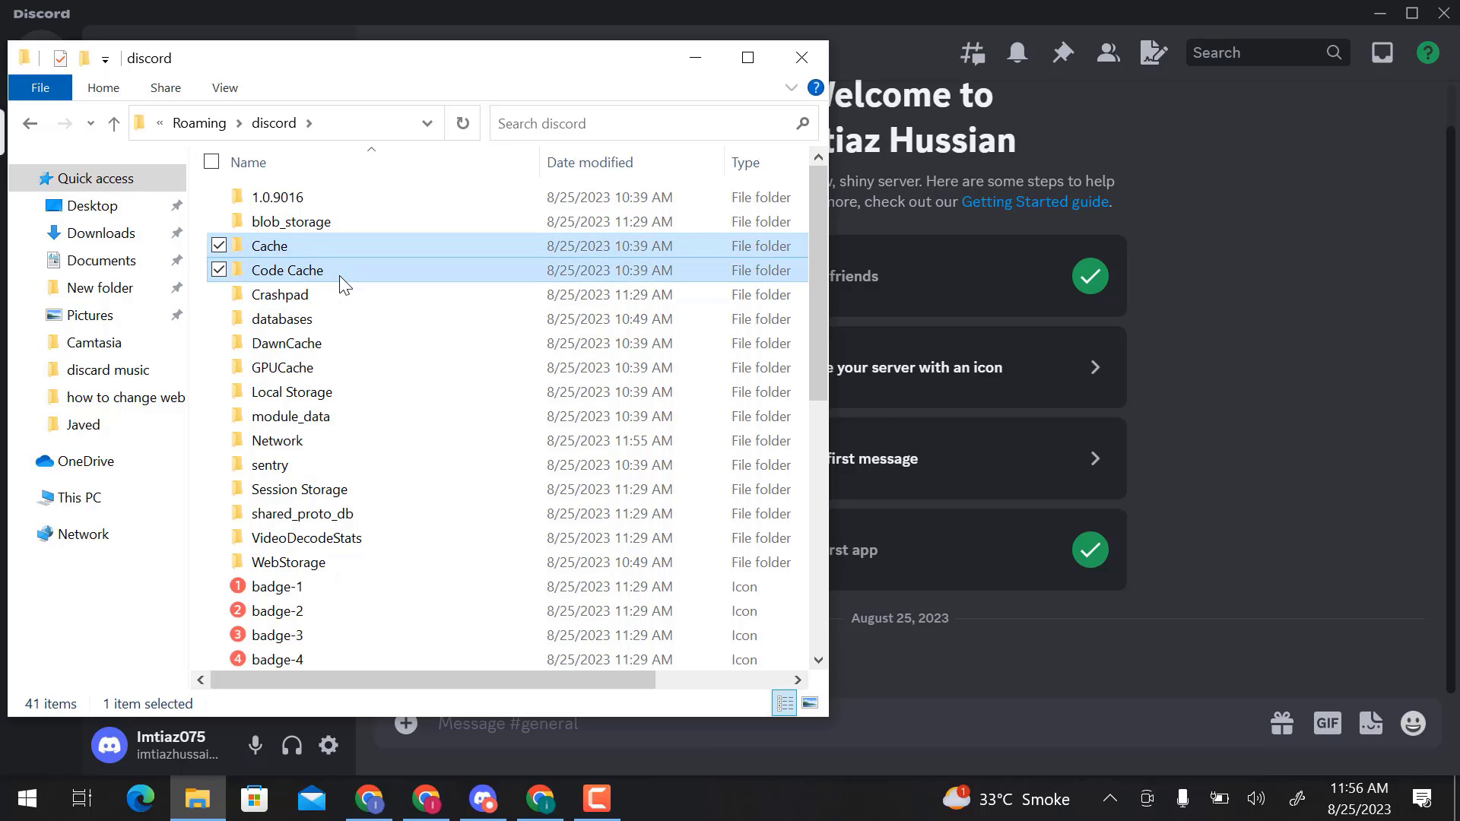
Step: Select the Cache, Code Cache and GPUCache folders together with Ctrl+click
click(283, 367)
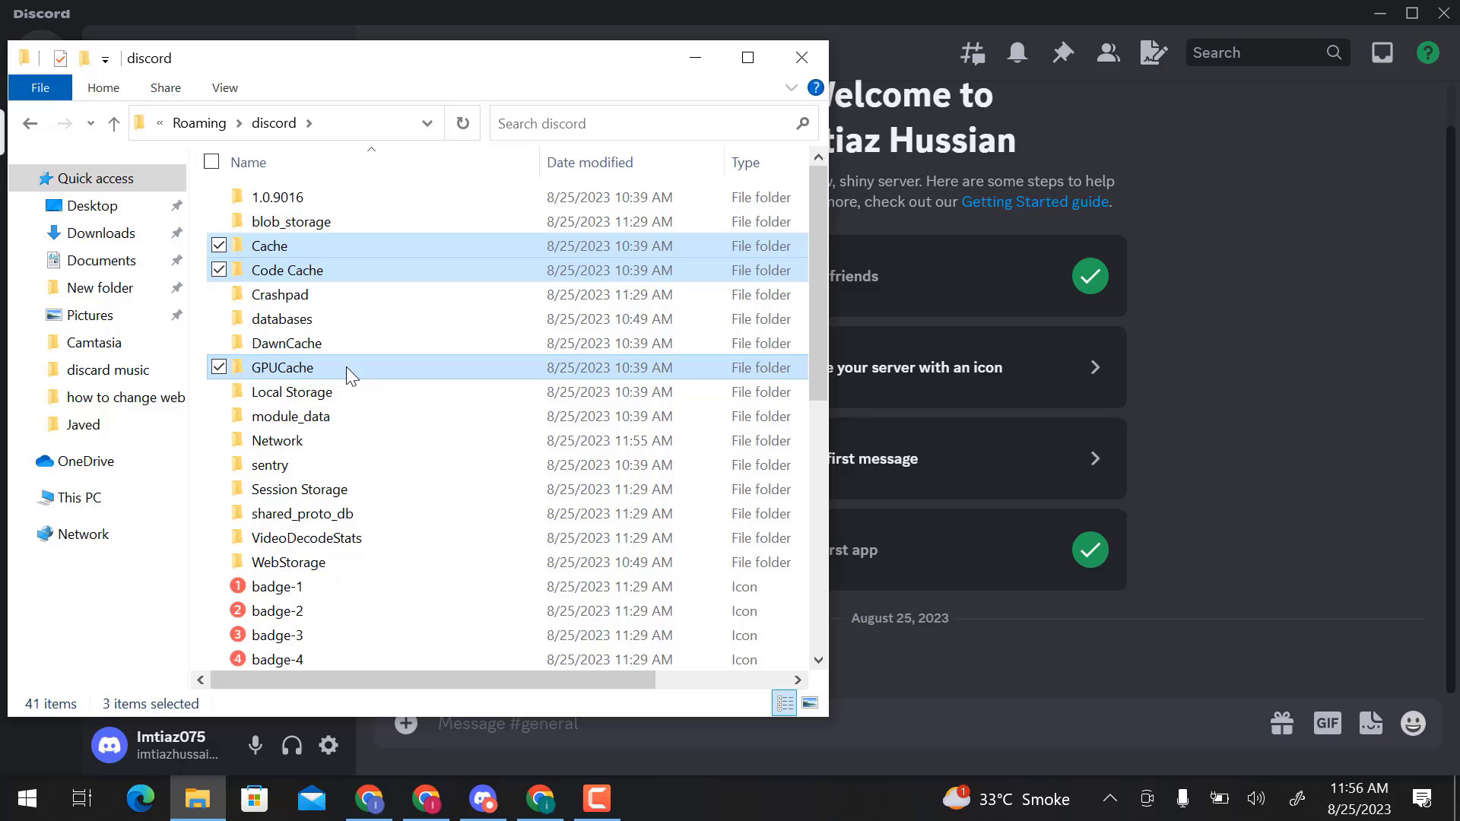